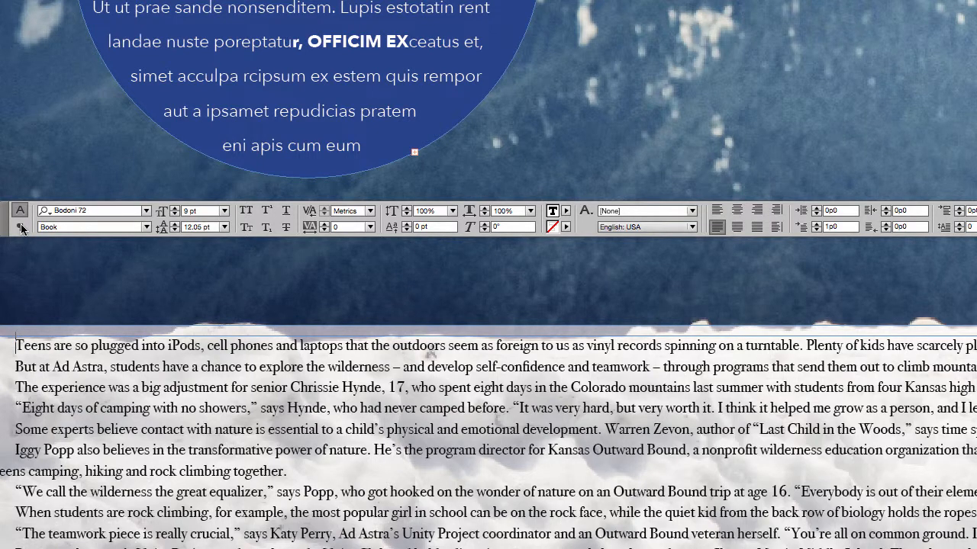
Show the Paragraph Formatting Controls for the article body text.
click(19, 228)
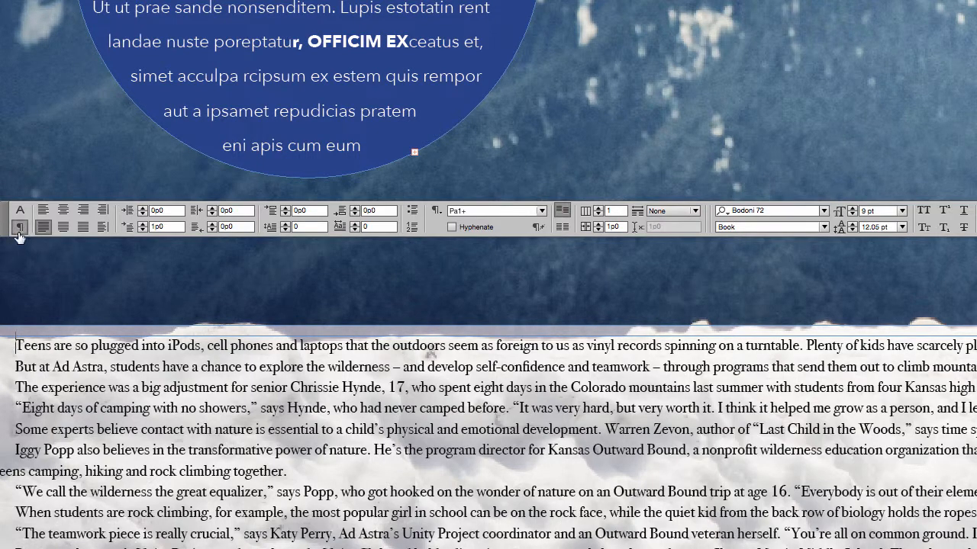
mouse_move(19, 226)
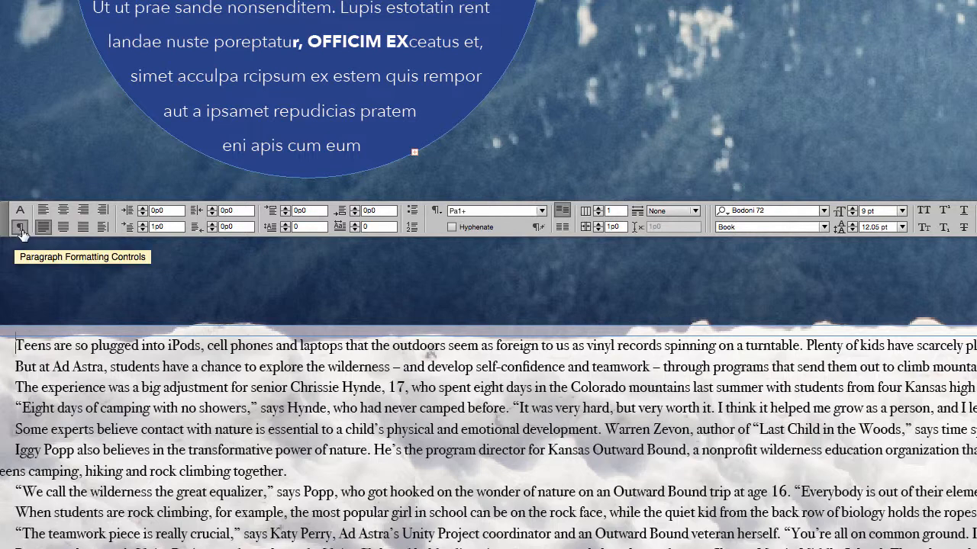
mouse_move(599, 206)
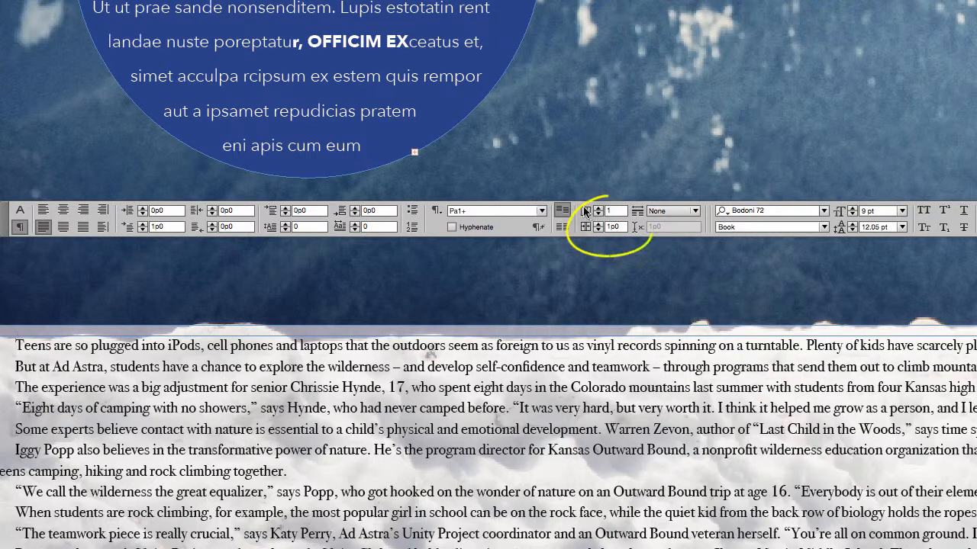
mouse_move(586, 212)
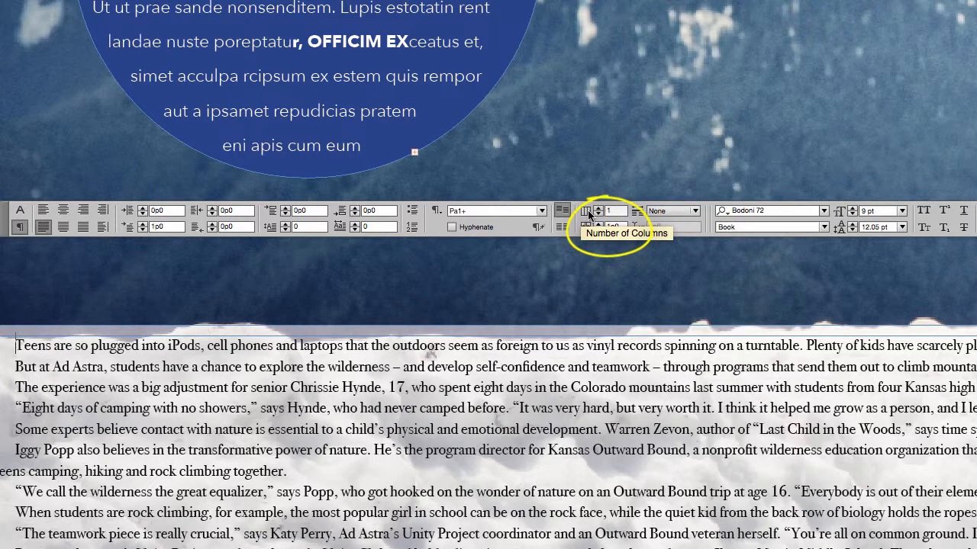
Flow the body text into six columns, trying a 2p0 gutter before settling on 1p0.
click(616, 210)
text(6)
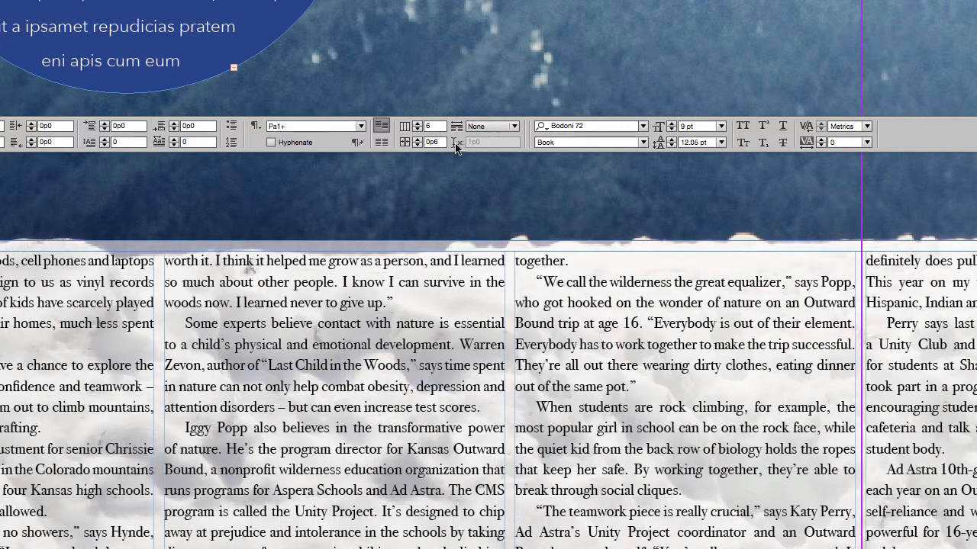
text(2p0)
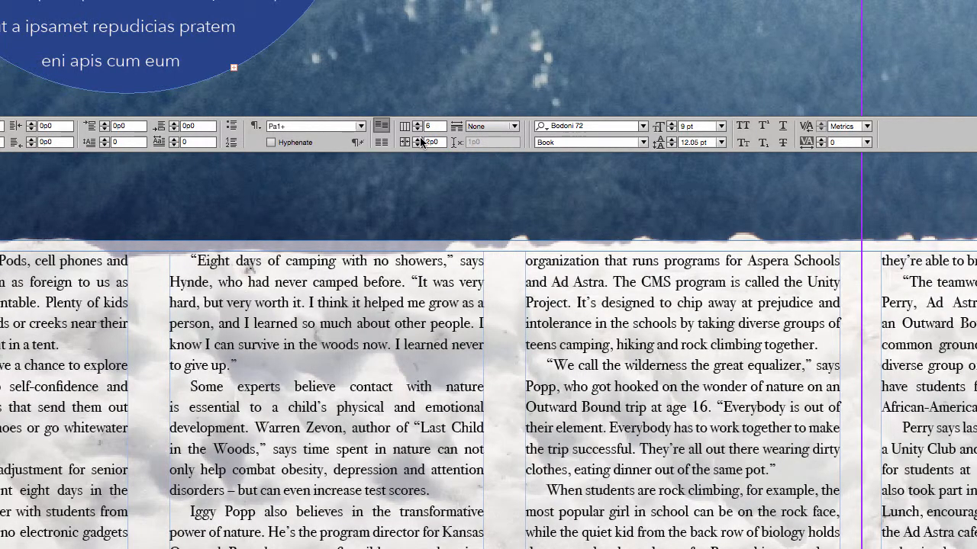
click(431, 141)
text(1)
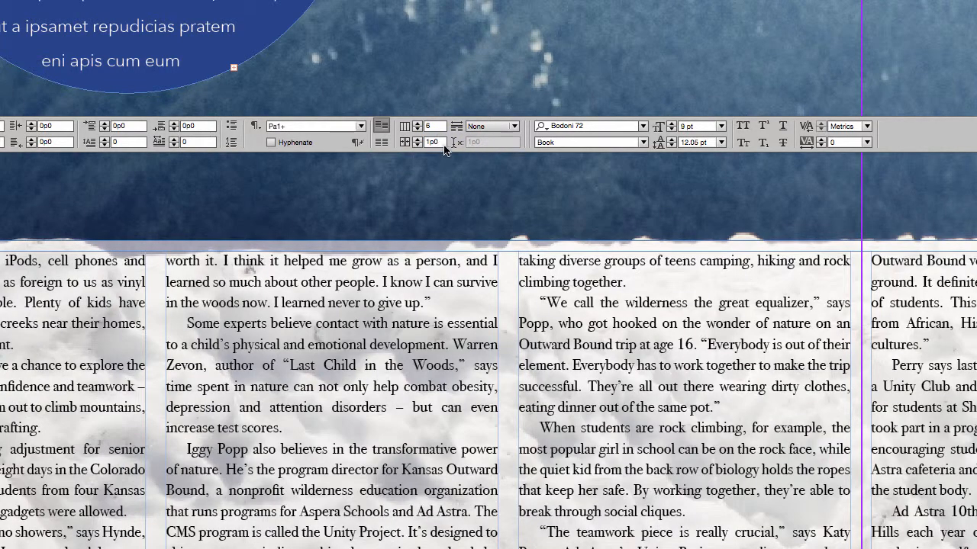
mouse_move(454, 164)
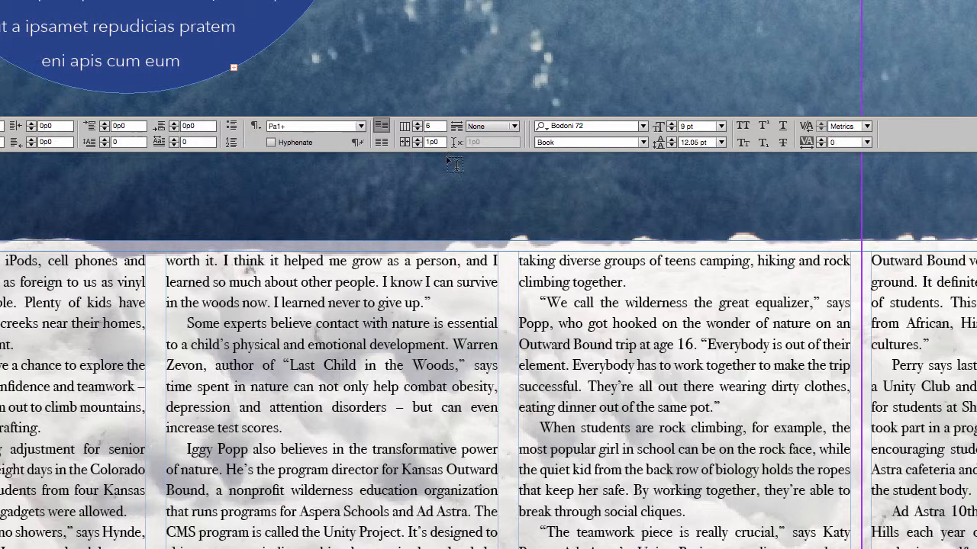
mouse_move(113, 283)
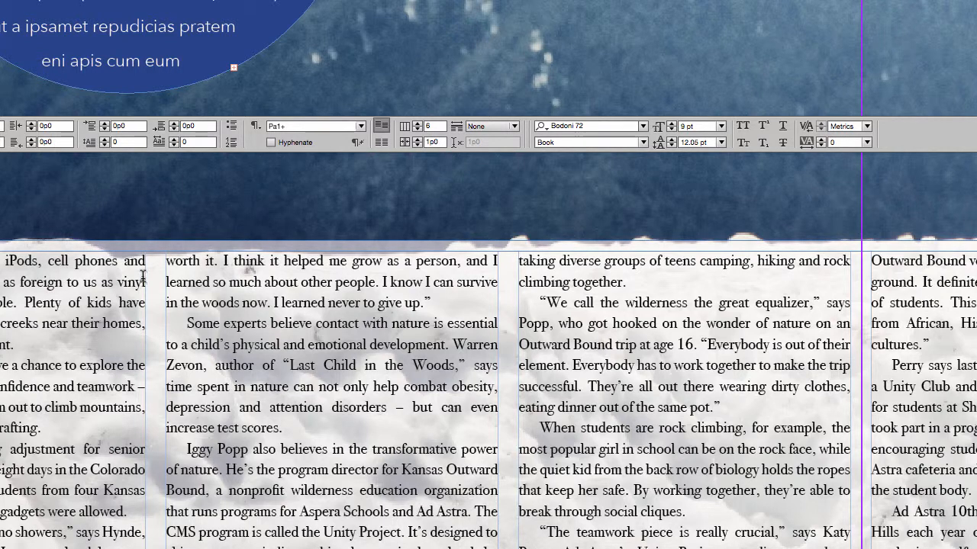
mouse_move(348, 261)
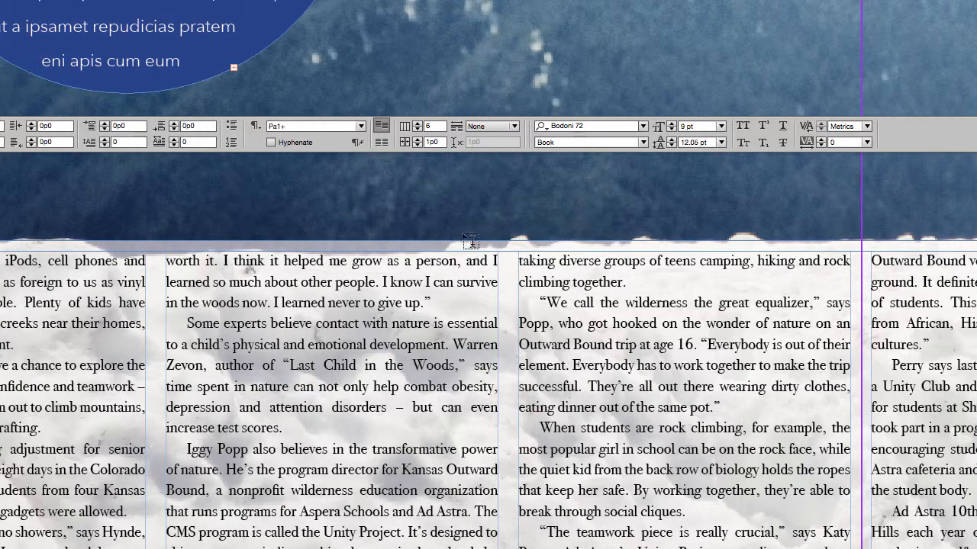
Return the body text frame to a single column and open the Layout menu.
click(431, 125)
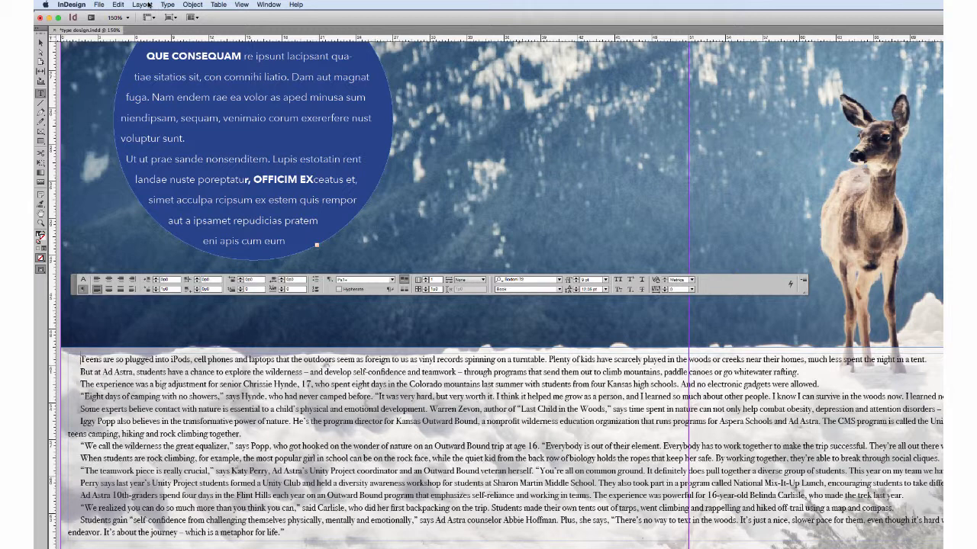
click(143, 4)
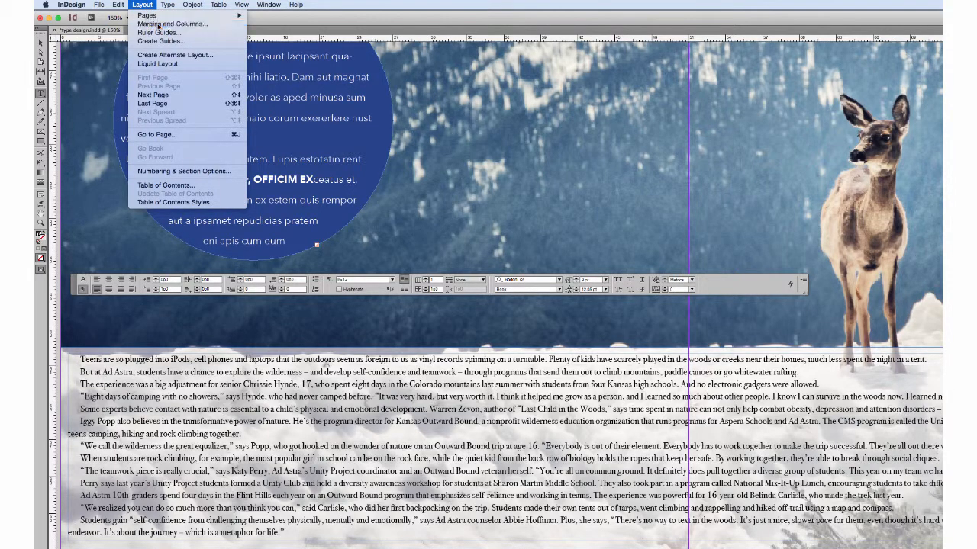
Set Margins and Columns to 3 page columns.
click(171, 24)
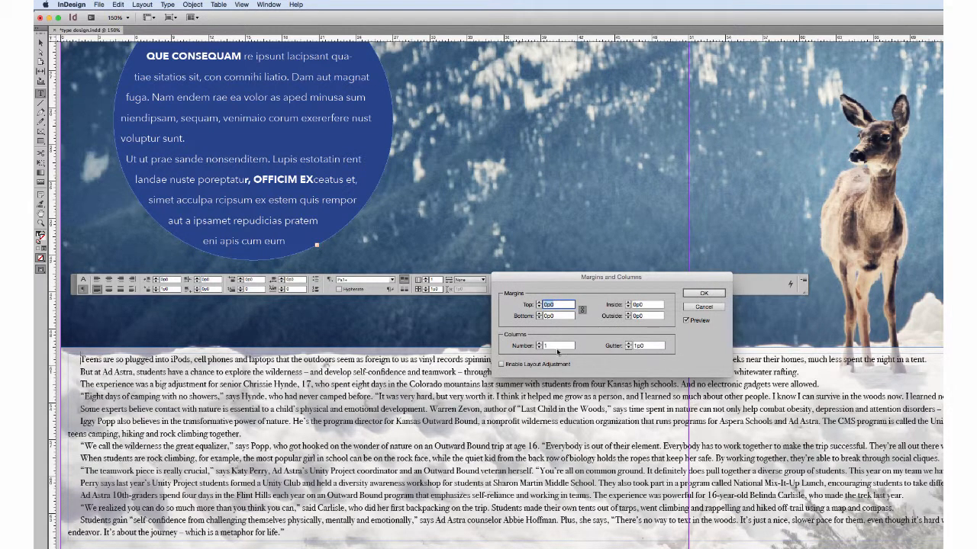
click(557, 345)
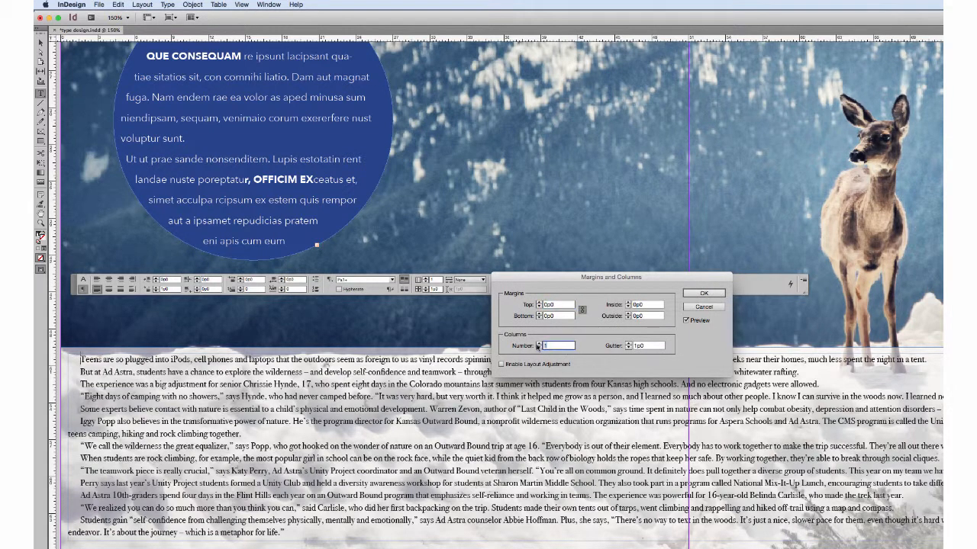
text(3)
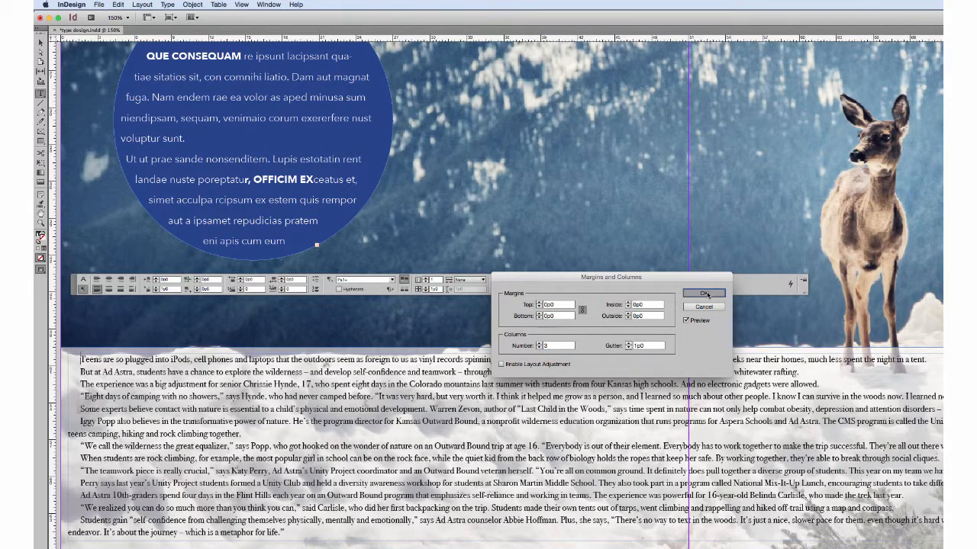
click(702, 293)
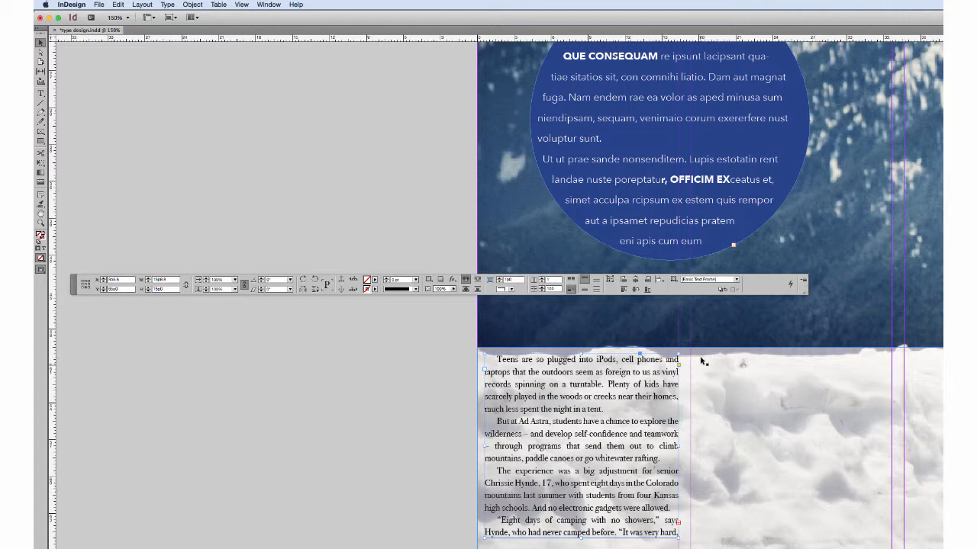
mouse_move(778, 513)
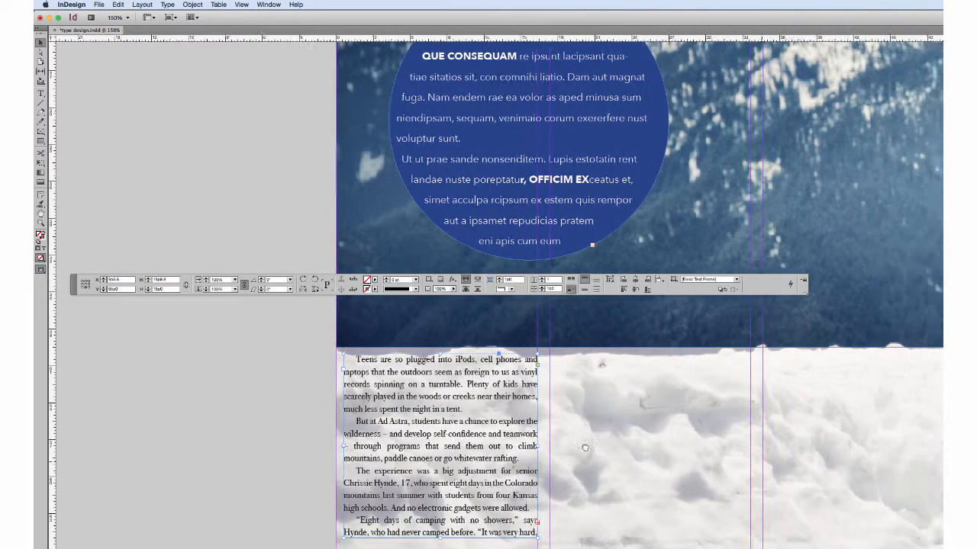
Scroll right across the spread with the text frame fitted to the first column guide.
scroll(right, 3)
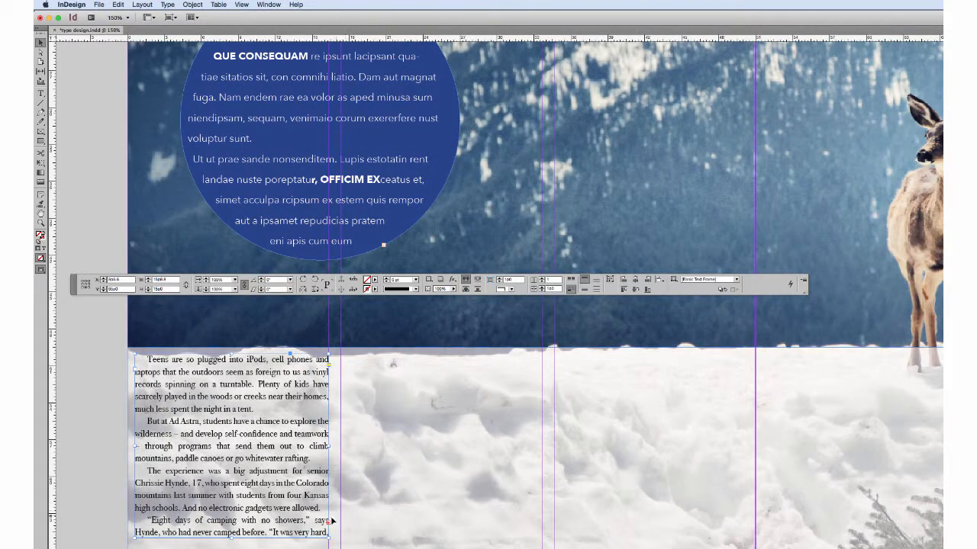